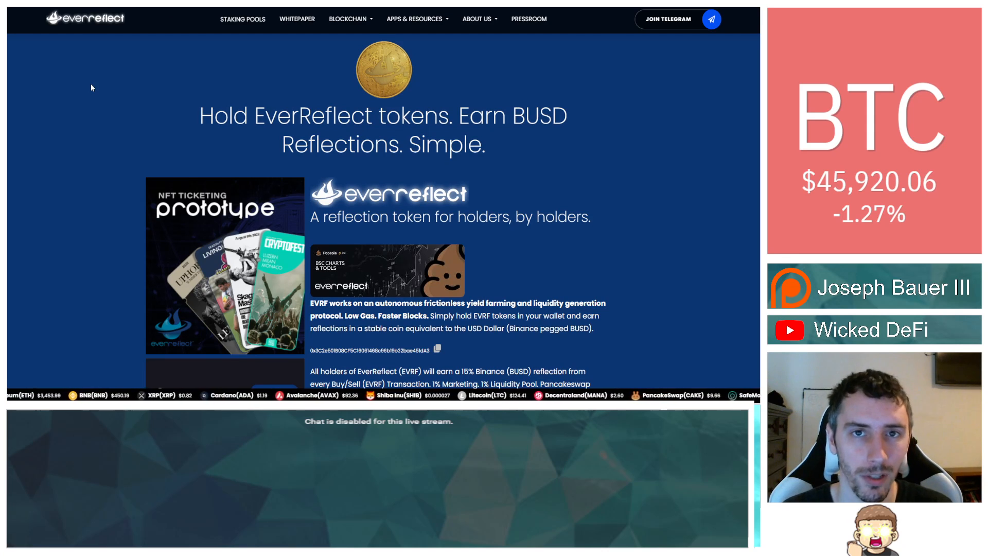
# Scroll the EverReflect homepage toward its Twitter link.
pyautogui.scroll(-3)
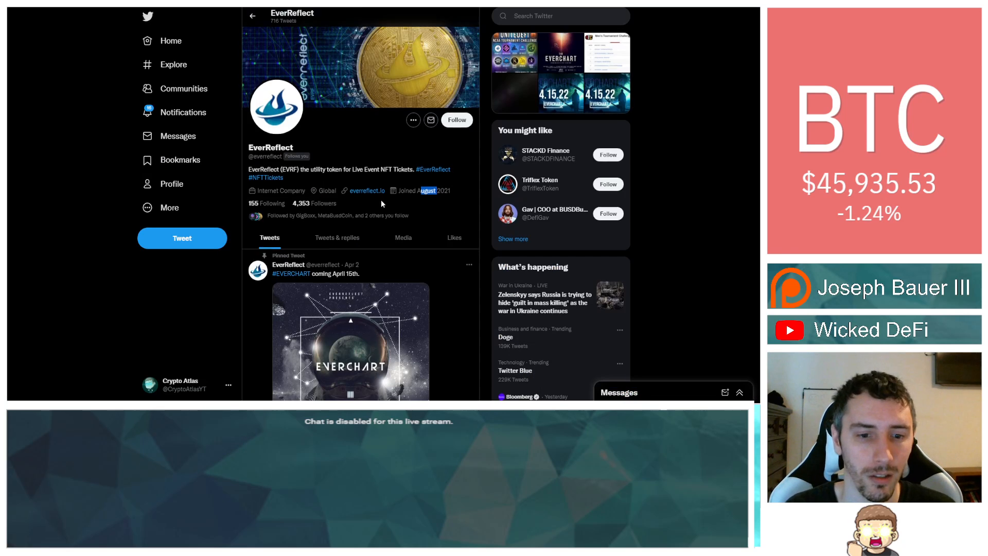
# View the pinned EVERCHART April 15th tweet, then close the enlarged poster.
pyautogui.scroll(-3)
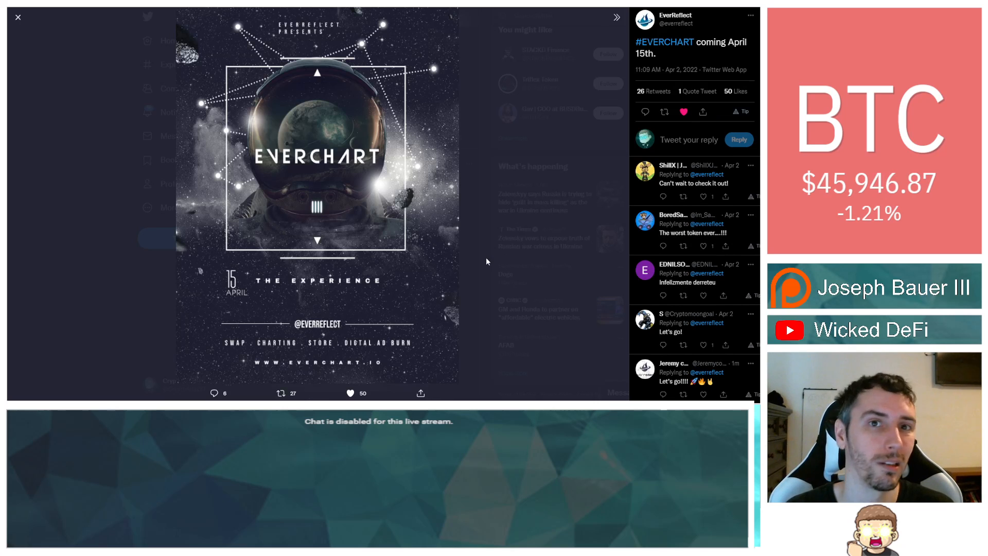
pyautogui.click(18, 17)
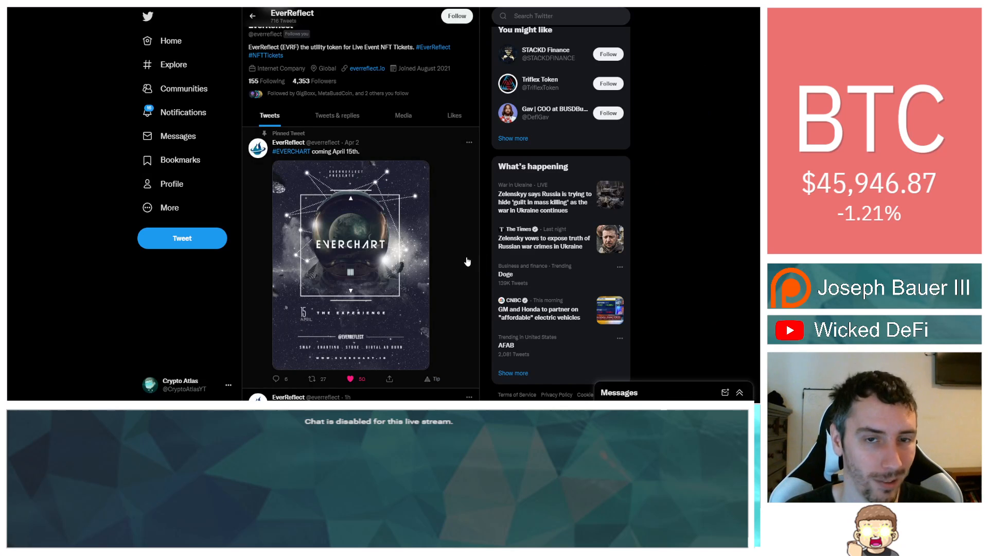
pyautogui.moveTo(98, 40)
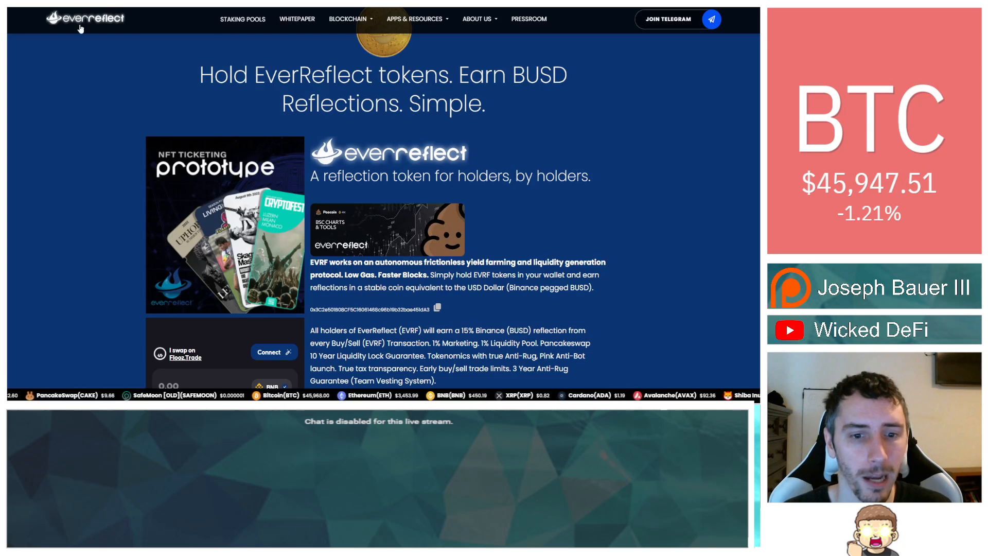
# Scroll past the token details on the homepage down to the FAQ questions.
pyautogui.scroll(-3)
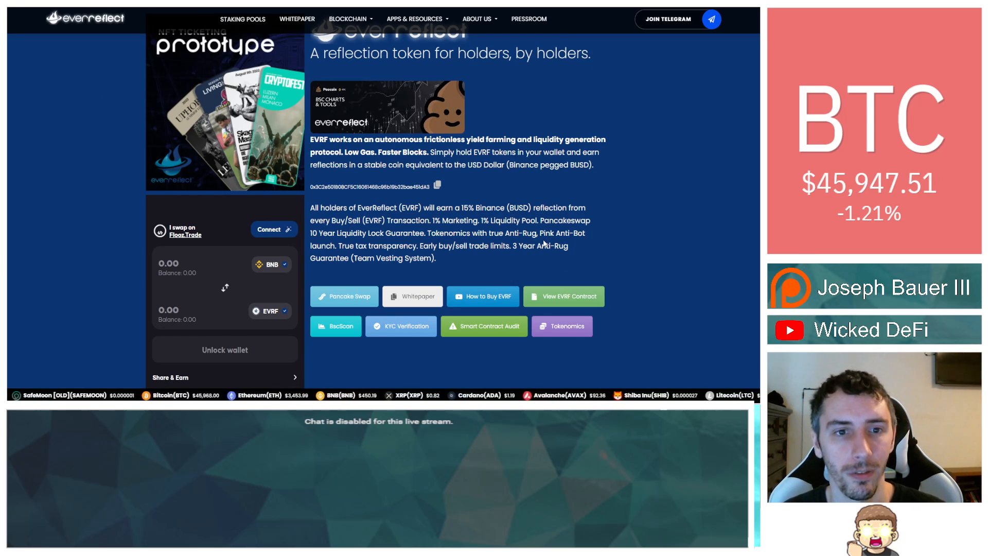
pyautogui.moveTo(327, 207); pyautogui.dragTo(380, 207)
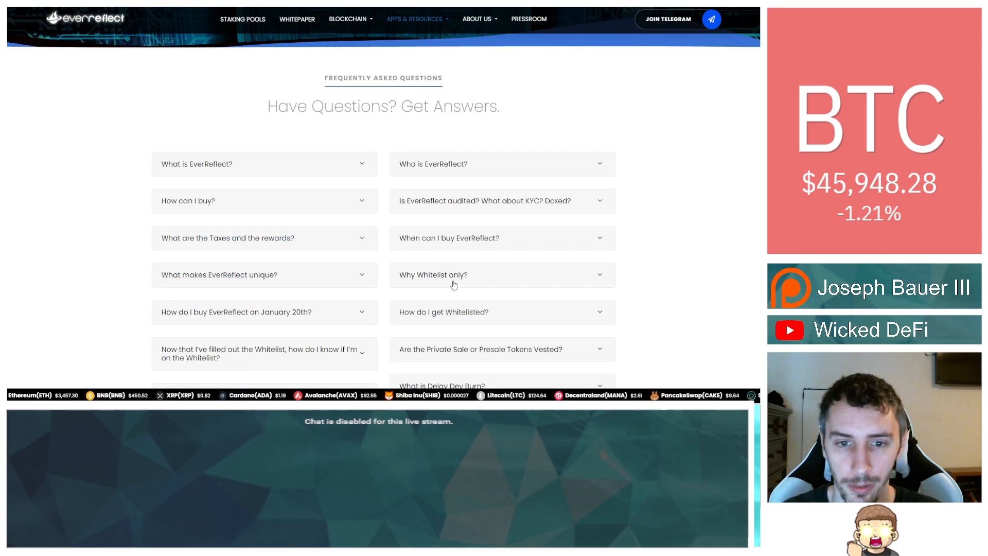
# Expand 'Is EverReflect audited?' to read about the InterFi and Pinksale audit and KYC.
pyautogui.click(500, 200)
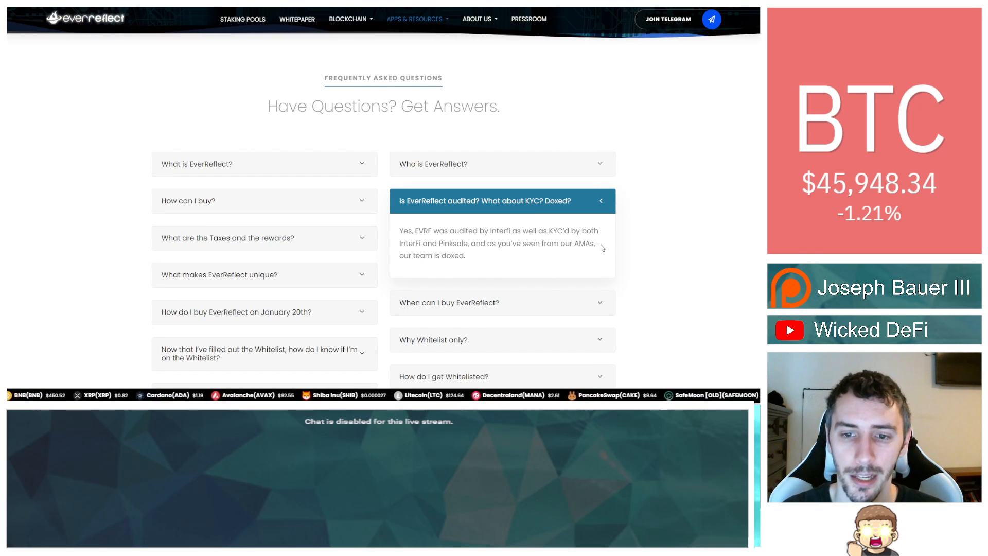
pyautogui.moveTo(624, 248)
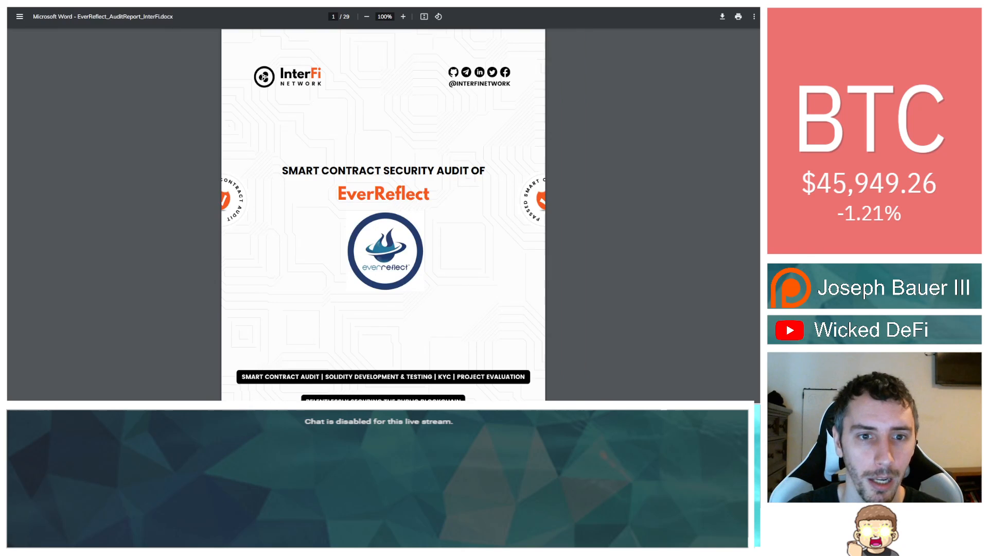
pyautogui.moveTo(567, 163)
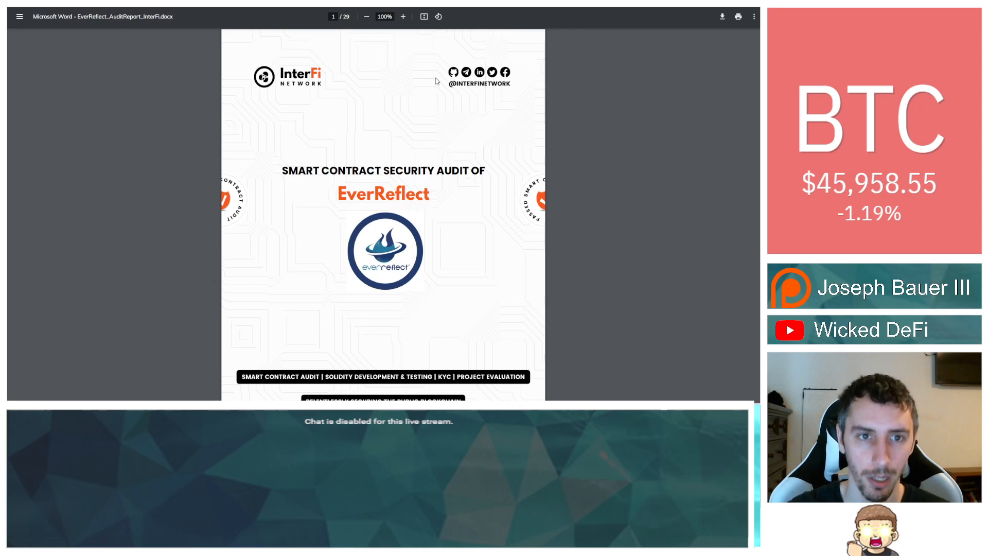
pyautogui.moveTo(219, 104)
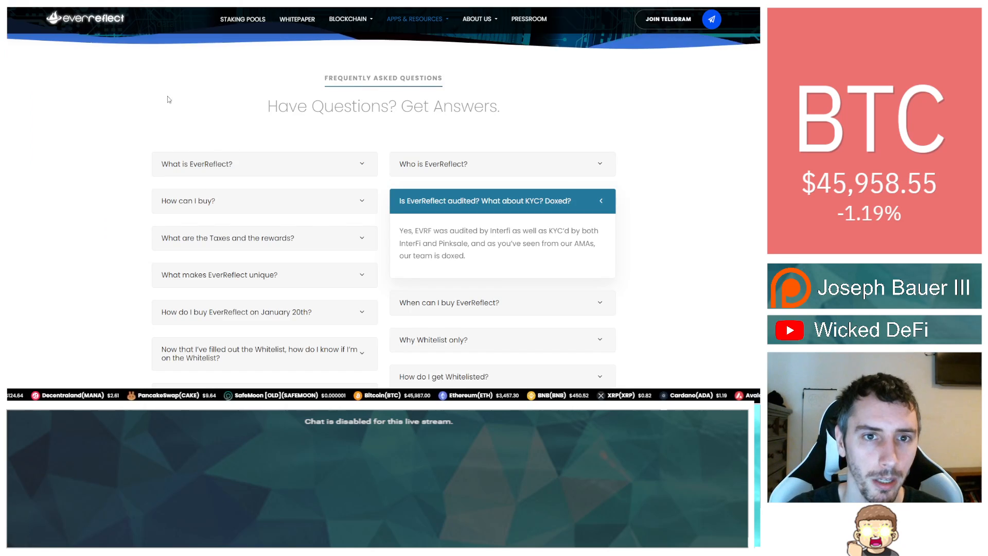
pyautogui.moveTo(210, 166)
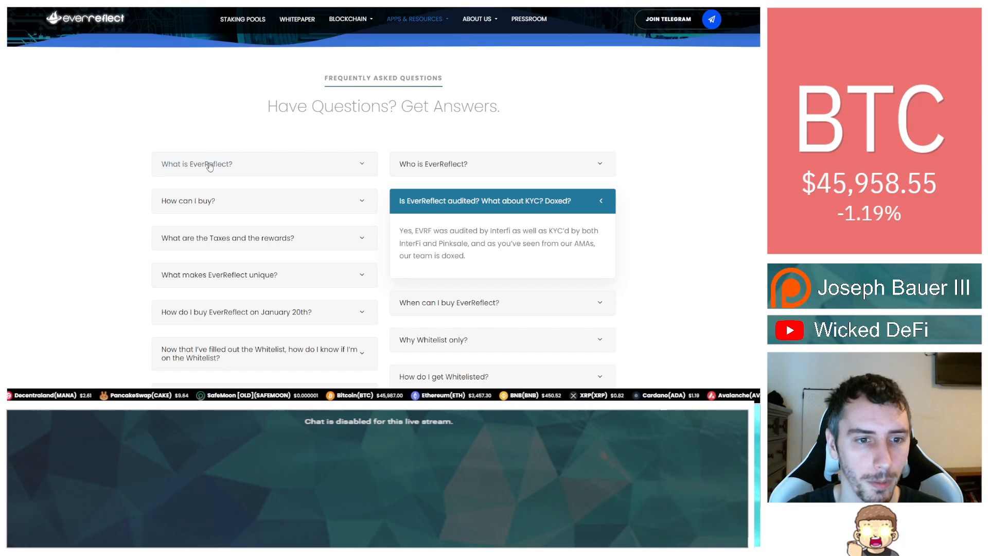
# Expand 'What is EverReflect?', collapse the audit answer, then expand 'How can I buy?'.
pyautogui.click(197, 164)
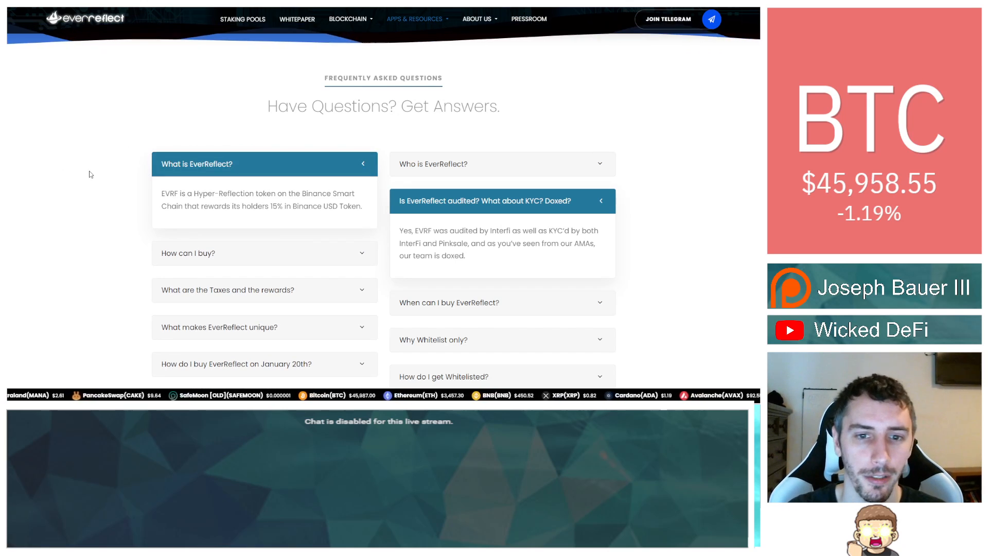
pyautogui.click(502, 200)
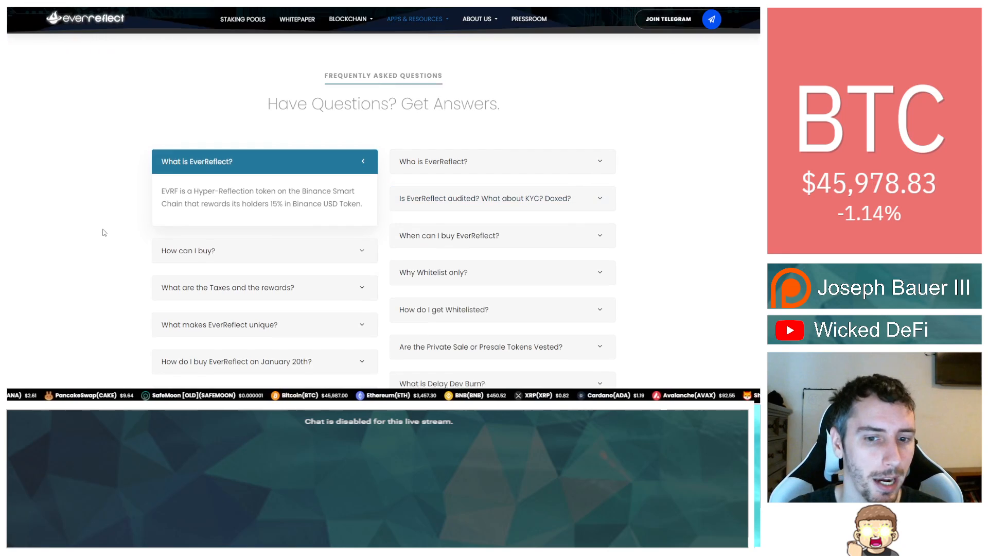
pyautogui.scroll(-3)
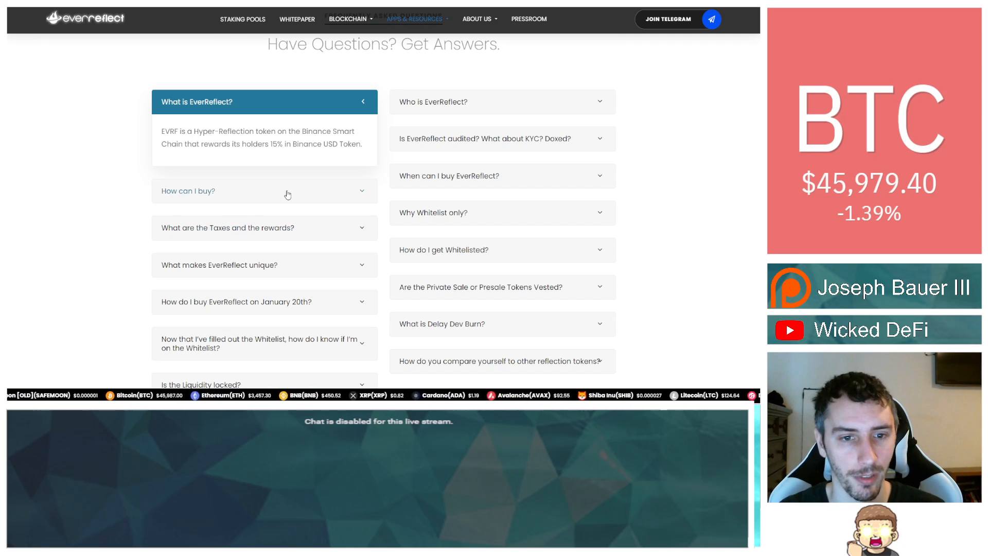
pyautogui.click(264, 191)
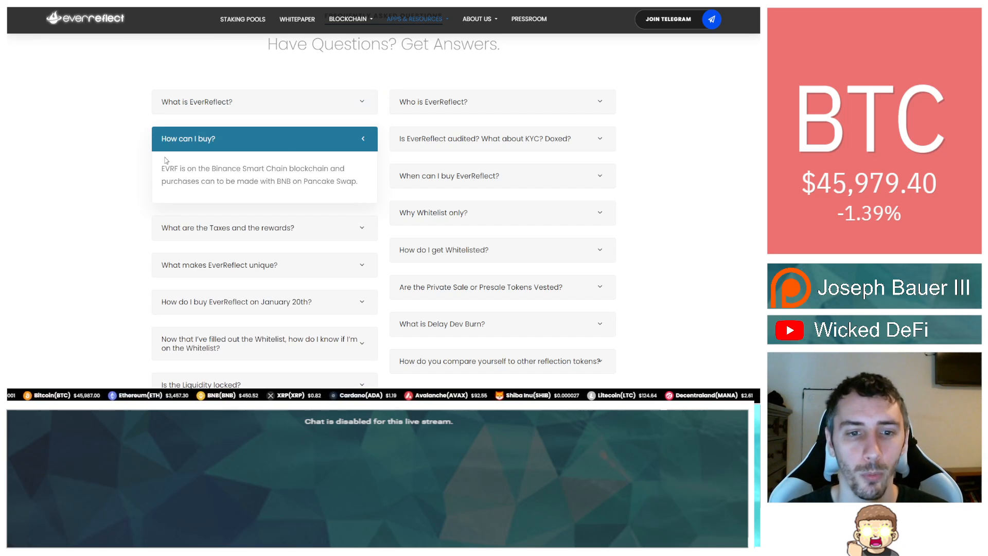
pyautogui.click(264, 139)
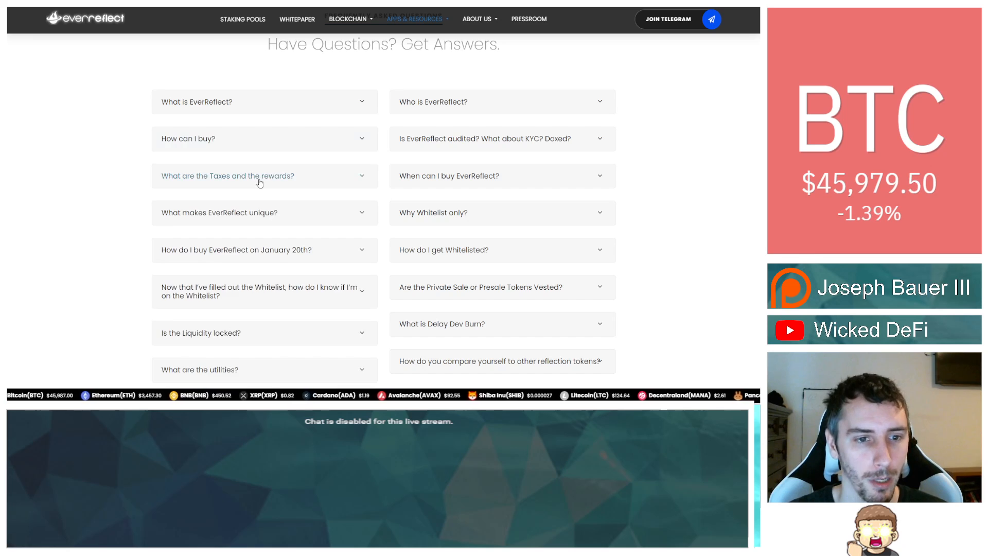
pyautogui.click(227, 176)
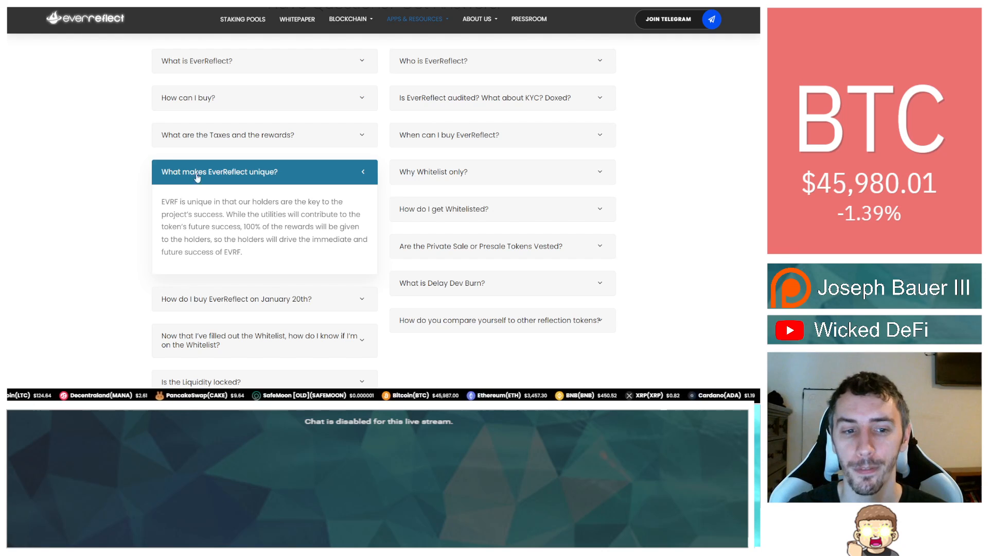
pyautogui.click(263, 172)
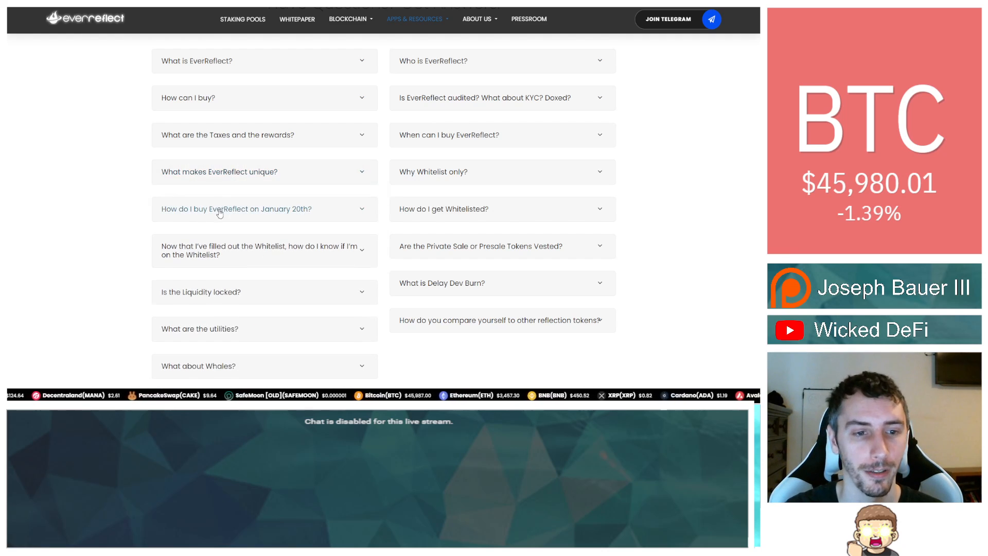
pyautogui.click(236, 209)
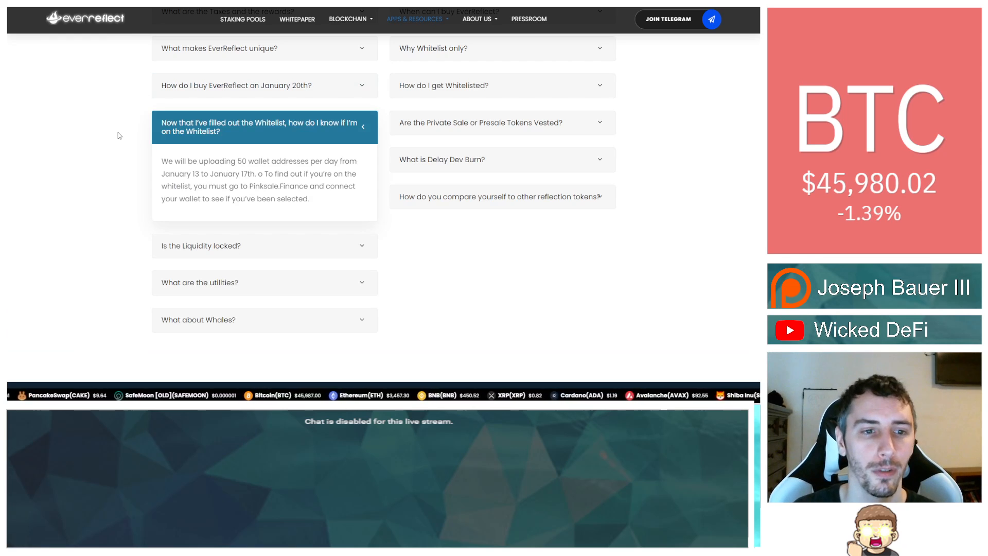
pyautogui.click(259, 127)
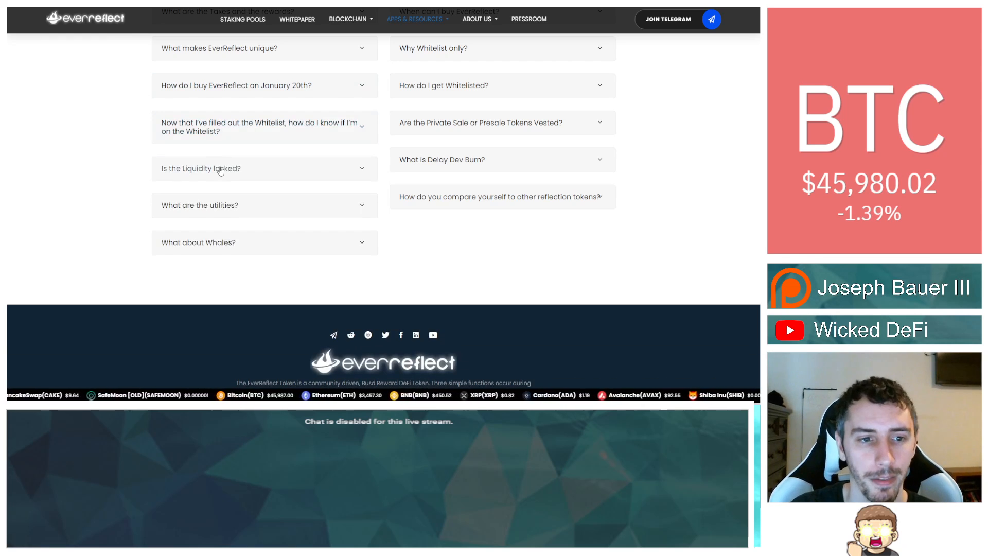
pyautogui.click(264, 168)
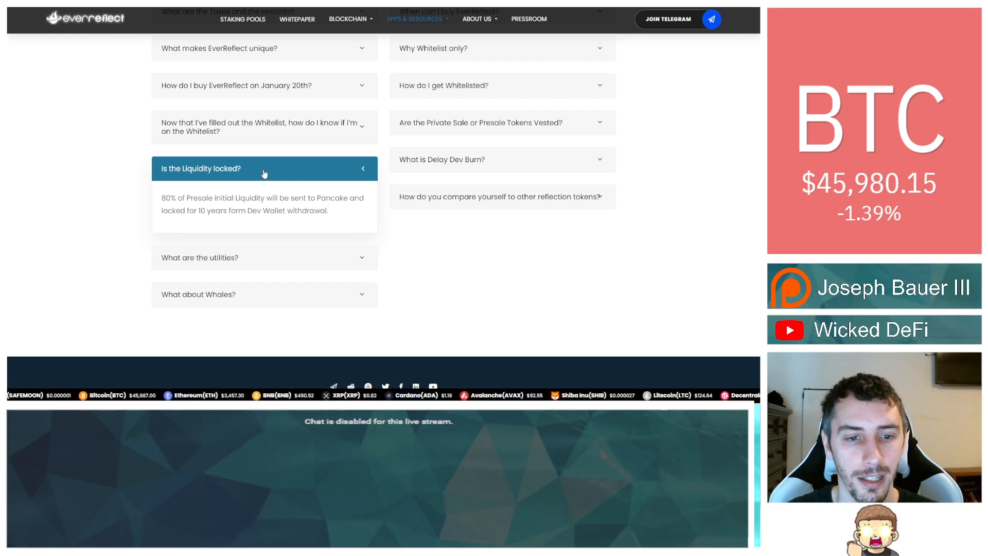
pyautogui.click(263, 168)
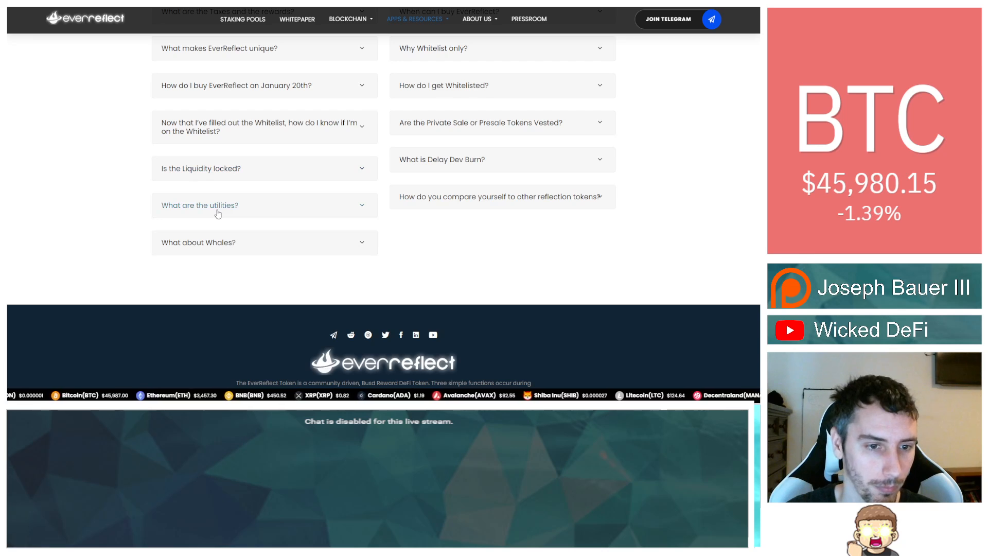
pyautogui.click(264, 205)
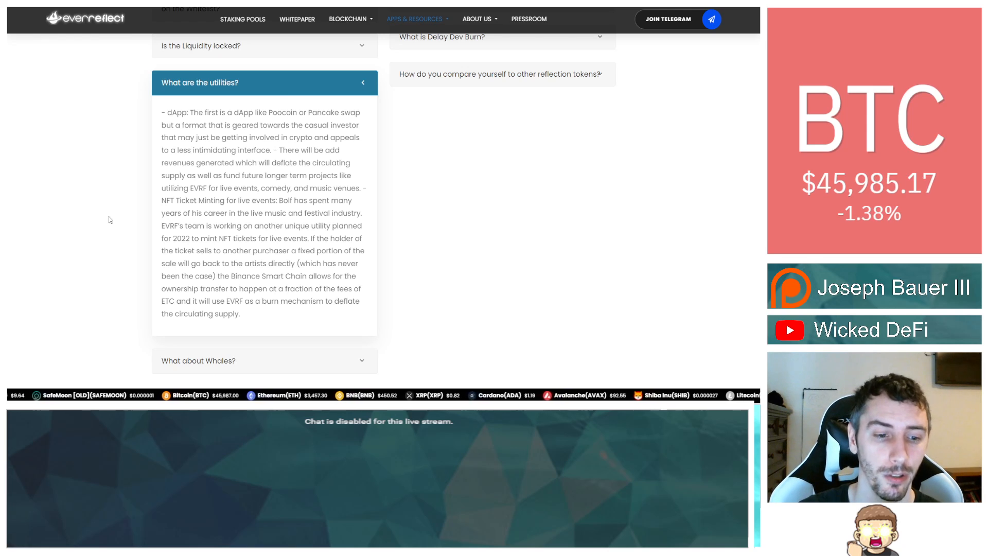
pyautogui.click(264, 82)
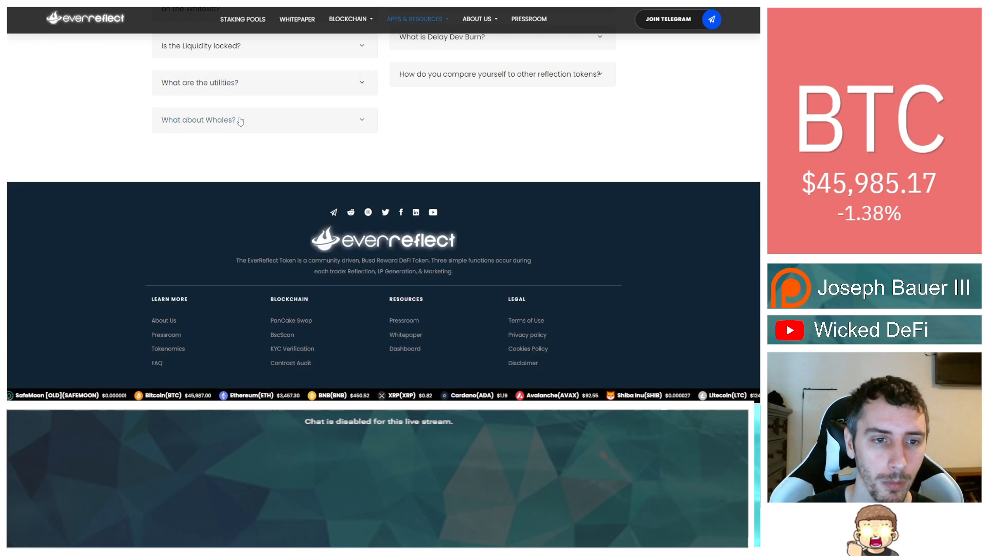
# Open 'Who is EverReflect?', close the whitelist answer, and expand the reflection-token comparison.
pyautogui.click(264, 120)
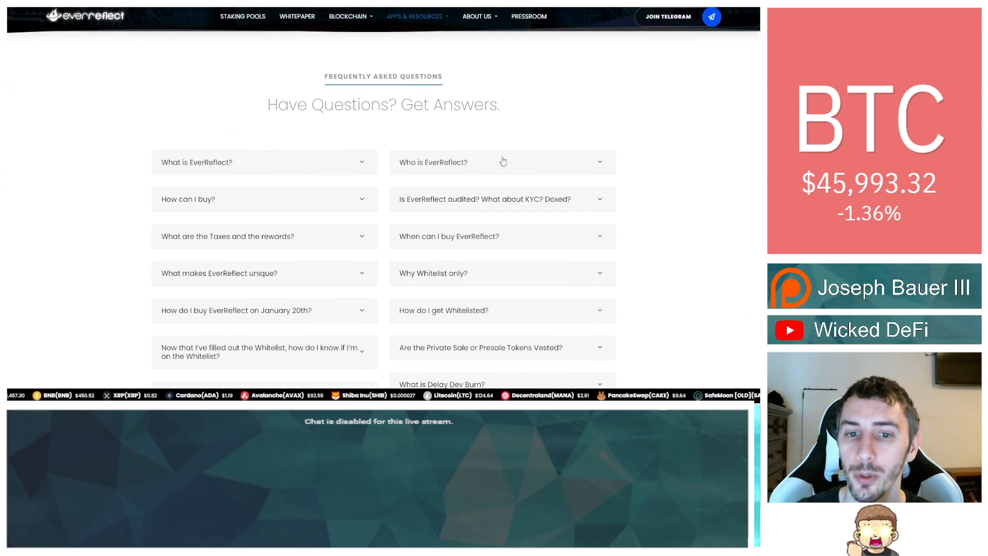
pyautogui.click(502, 162)
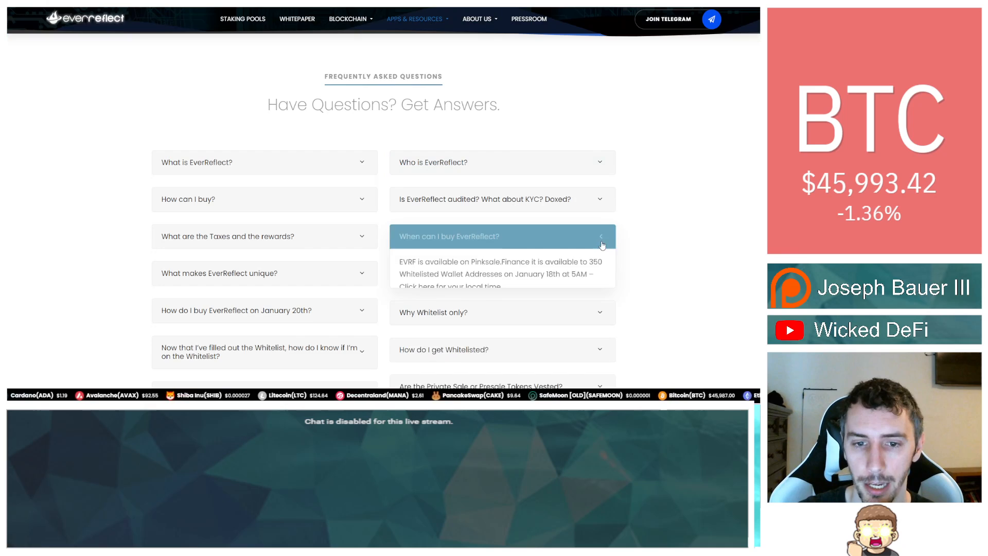
pyautogui.scroll(-3)
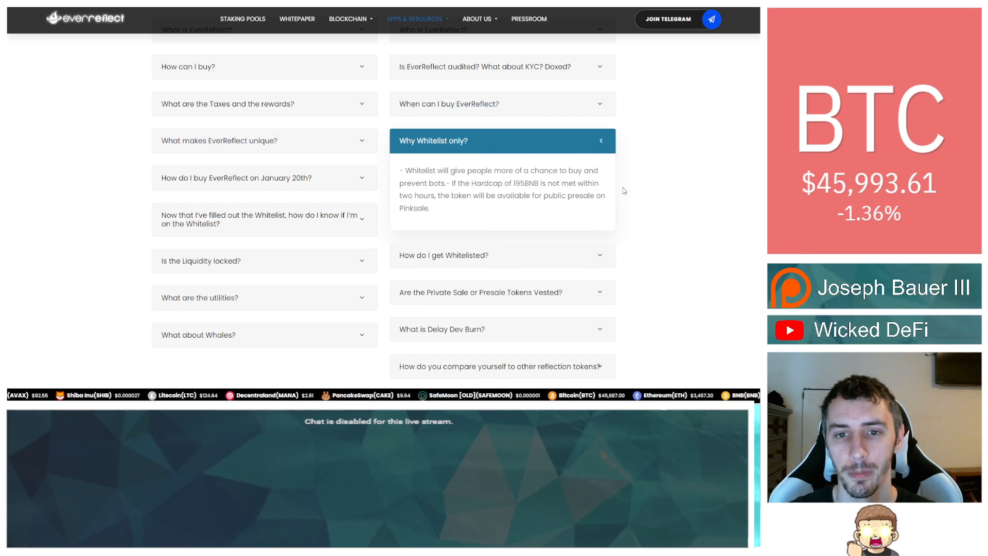
pyautogui.click(502, 140)
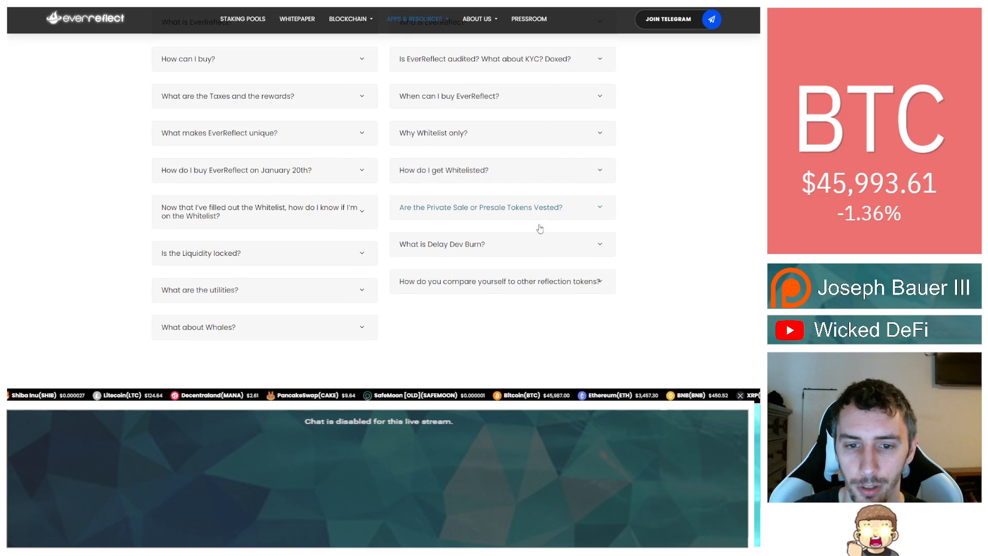
pyautogui.click(502, 244)
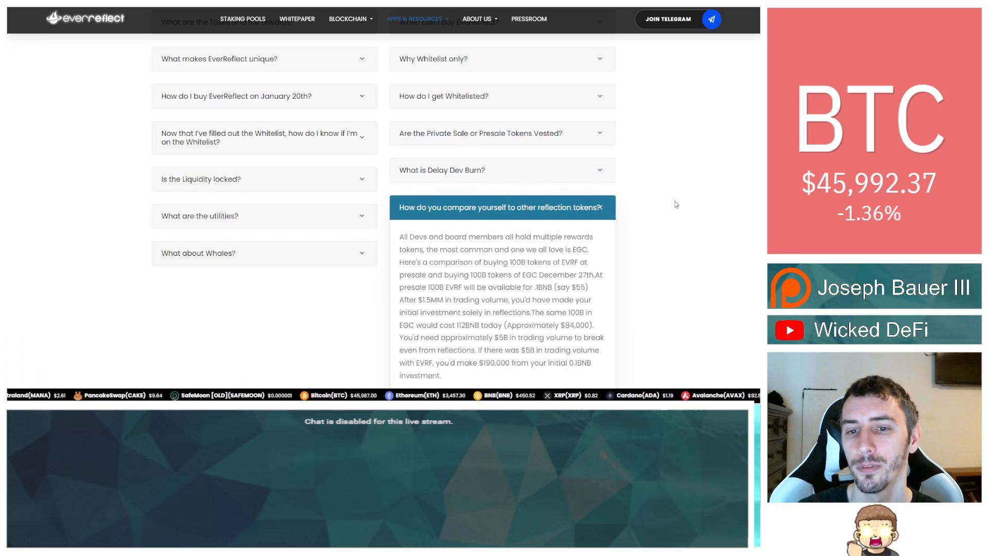
pyautogui.scroll(-3)
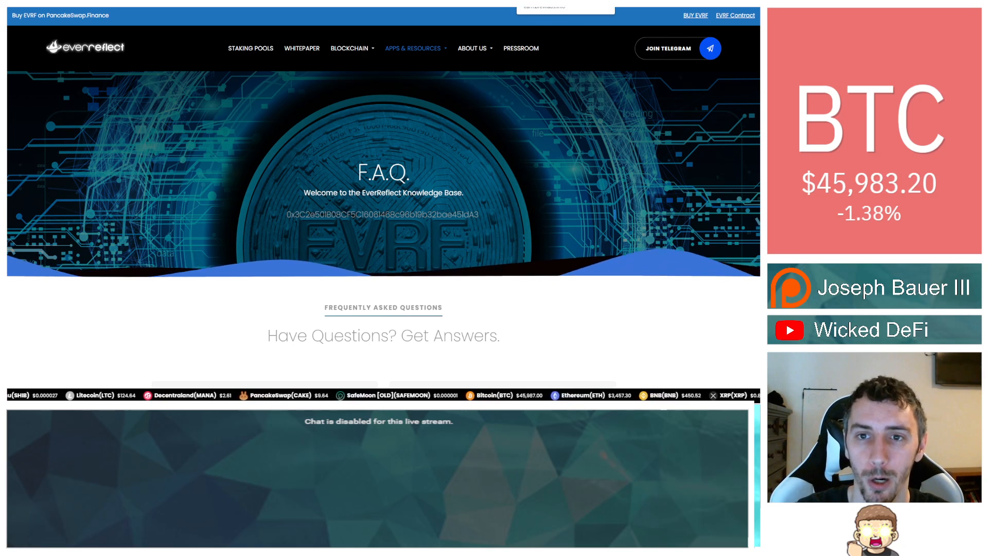
pyautogui.moveTo(250, 48)
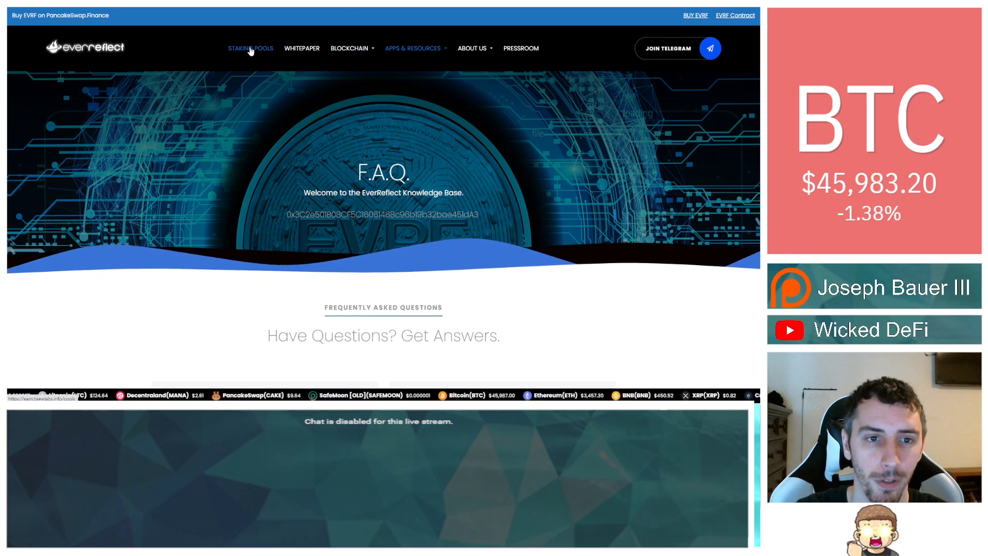
# Open EVRF staking pools, toggle Staked only, and expand the 30-day pool's details.
pyautogui.click(250, 48)
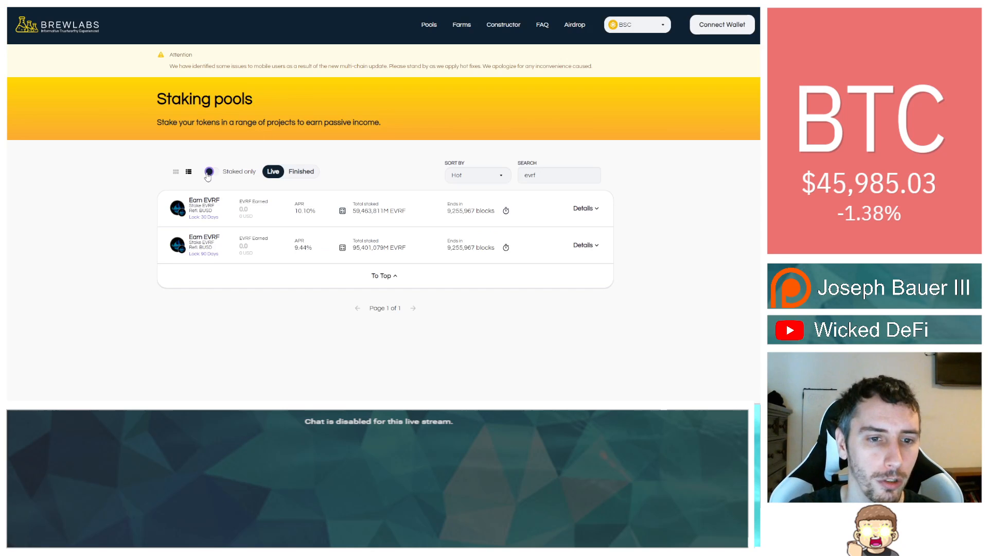
pyautogui.click(213, 171)
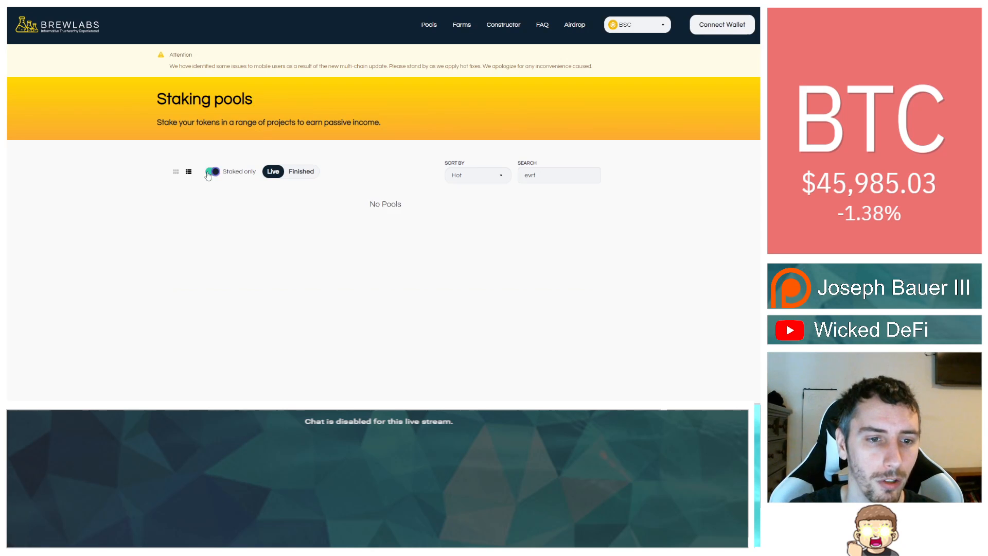
pyautogui.click(214, 171)
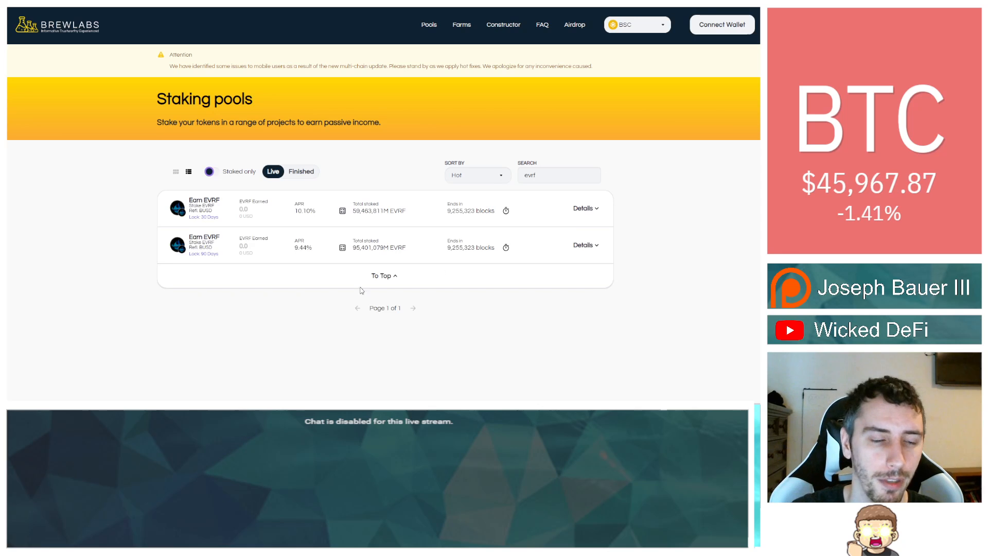
pyautogui.moveTo(217, 217)
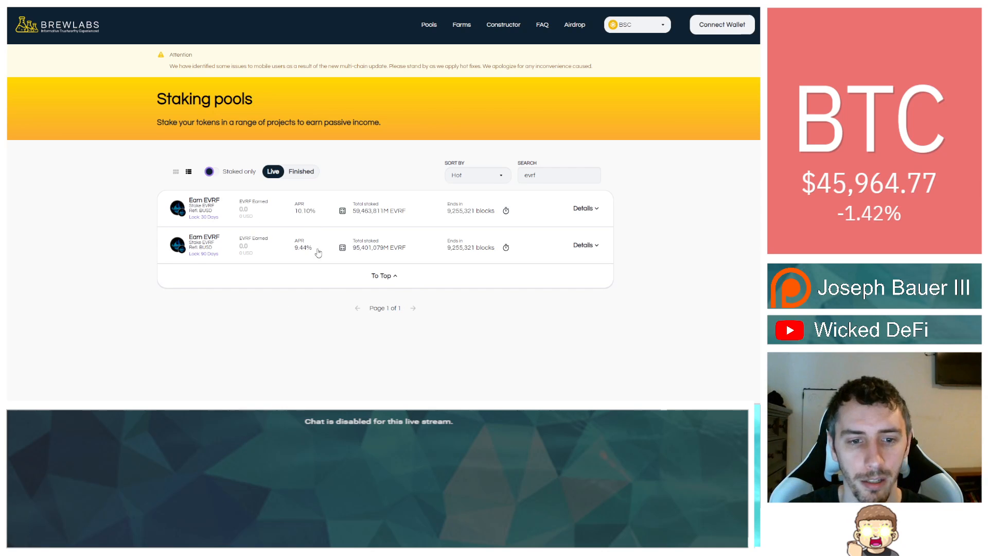
pyautogui.moveTo(440, 308)
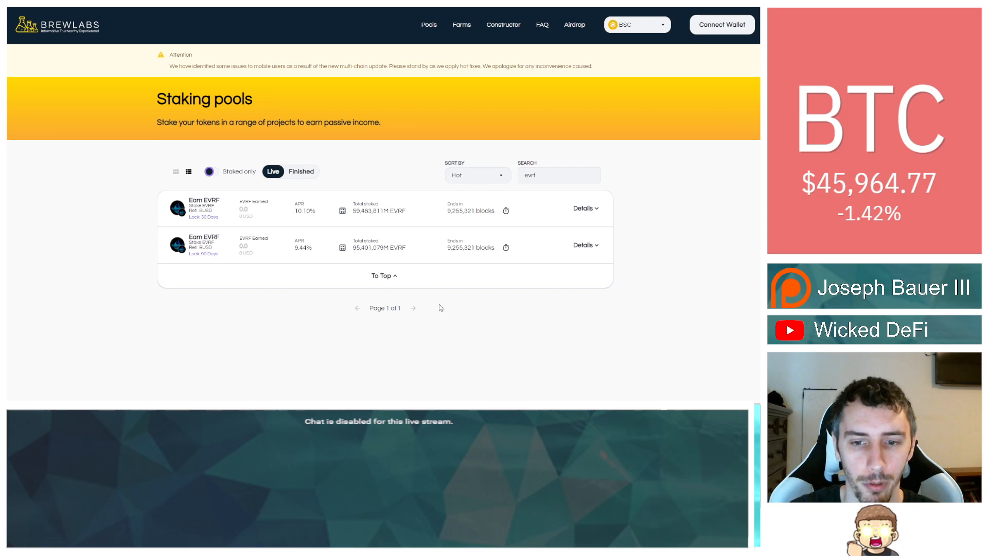
pyautogui.click(583, 207)
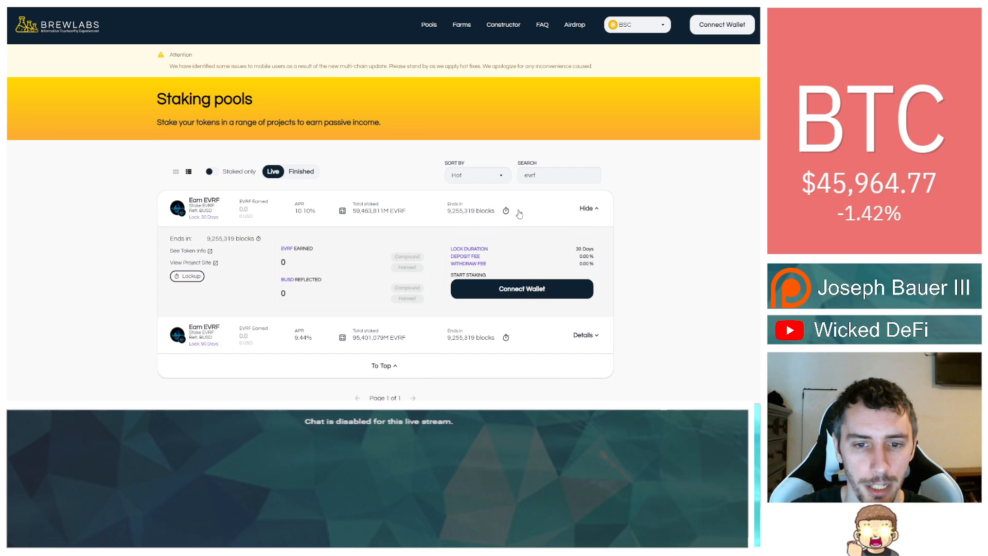
pyautogui.moveTo(426, 347)
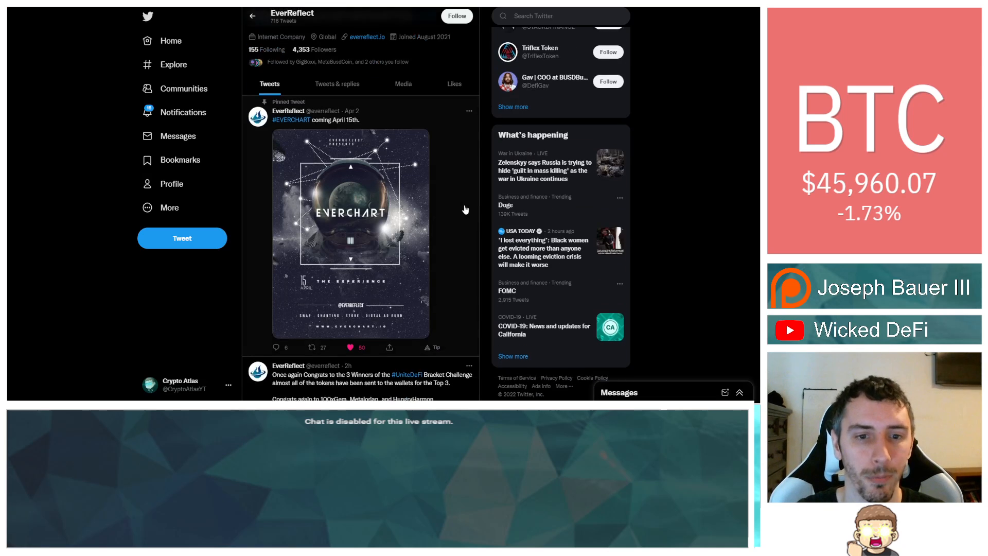
# Scroll through EverReflect's pinned EVERCHART teaser tweet on Twitter.
pyautogui.scroll(-3)
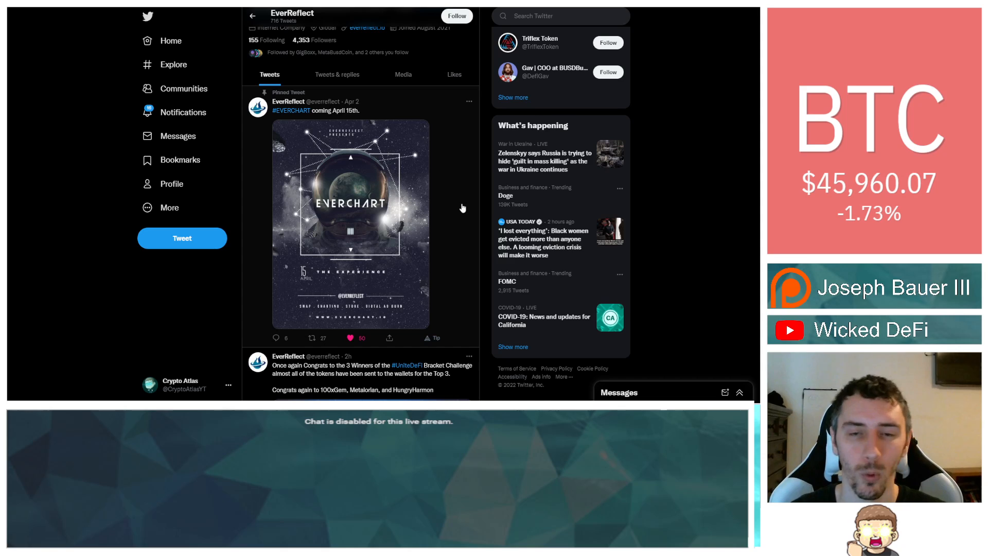